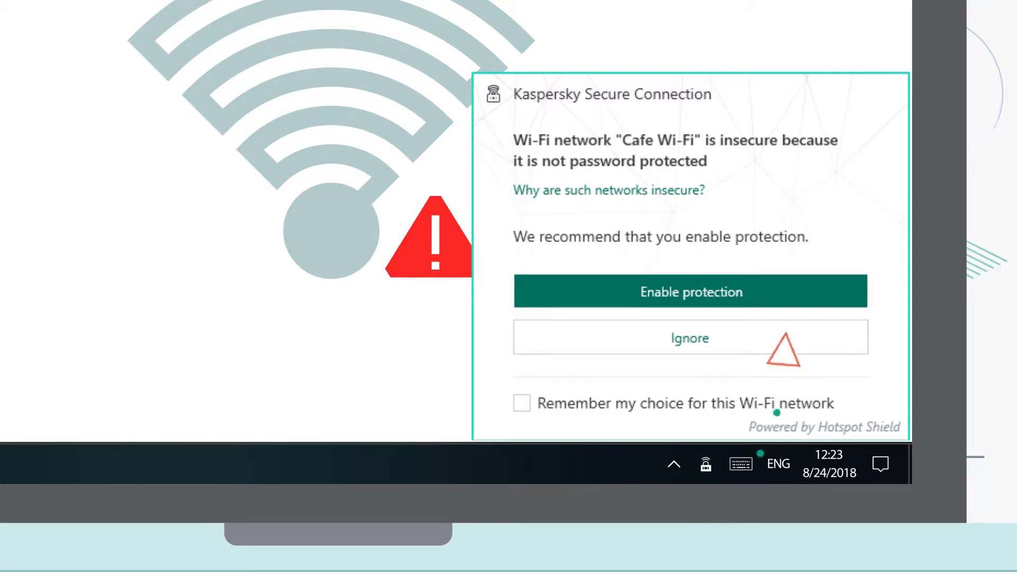
Answer the Secure Connection alert about the unprotected Cafe Wi-Fi network
left_click(690, 291)
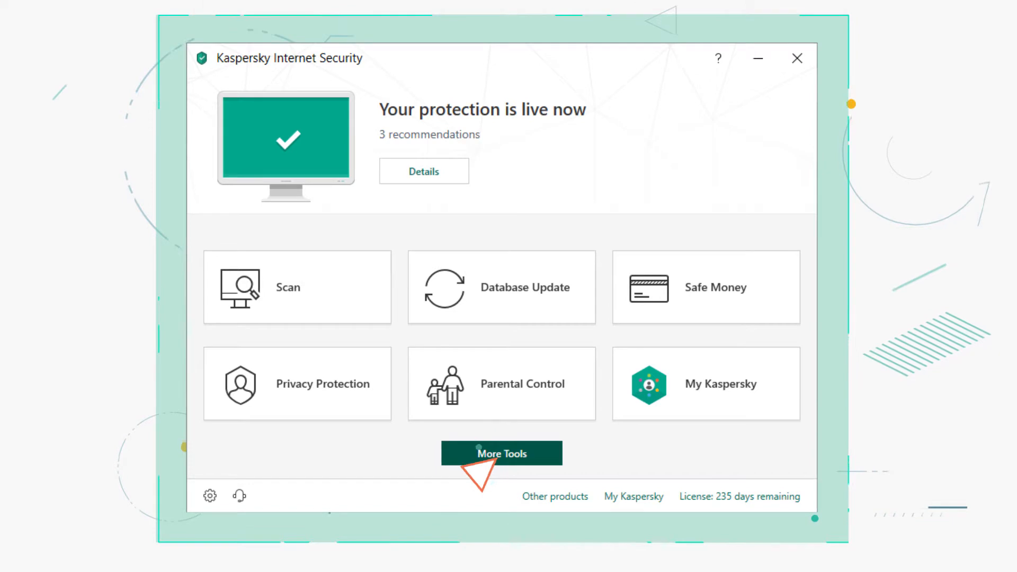
Go to More Tools, then My Network, and open the Secure Connection page
left_click(500, 453)
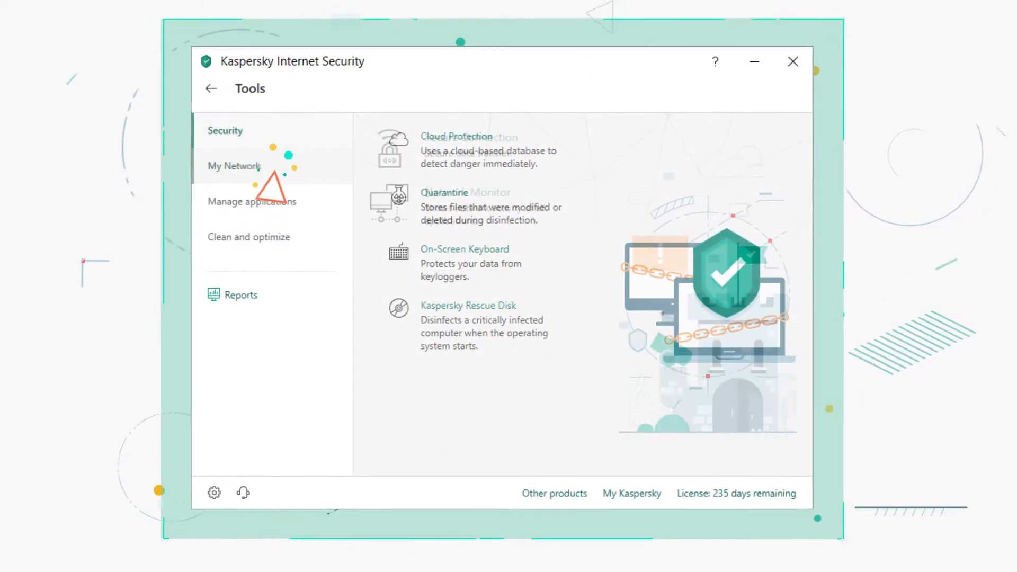
left_click(233, 166)
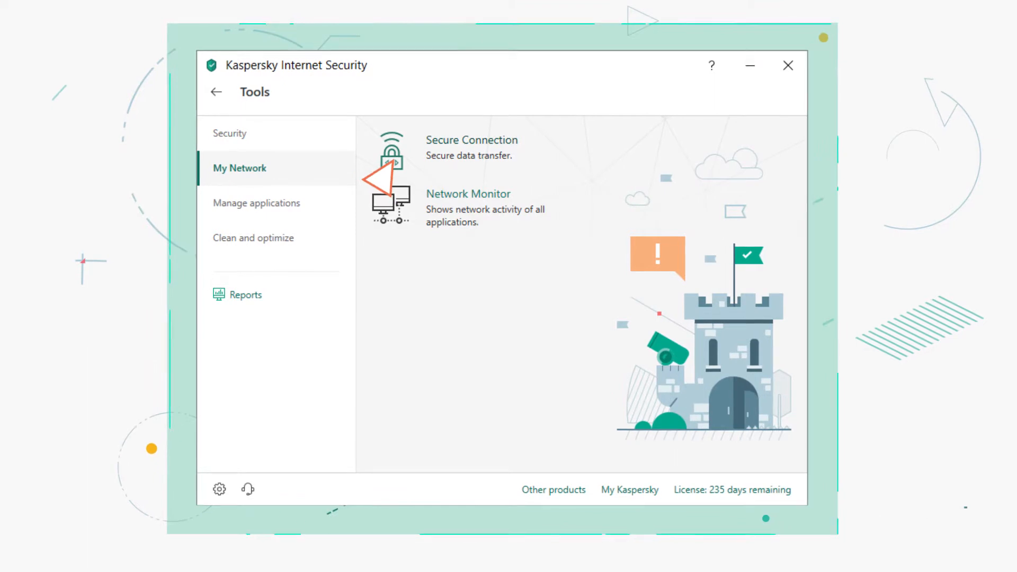
left_click(471, 148)
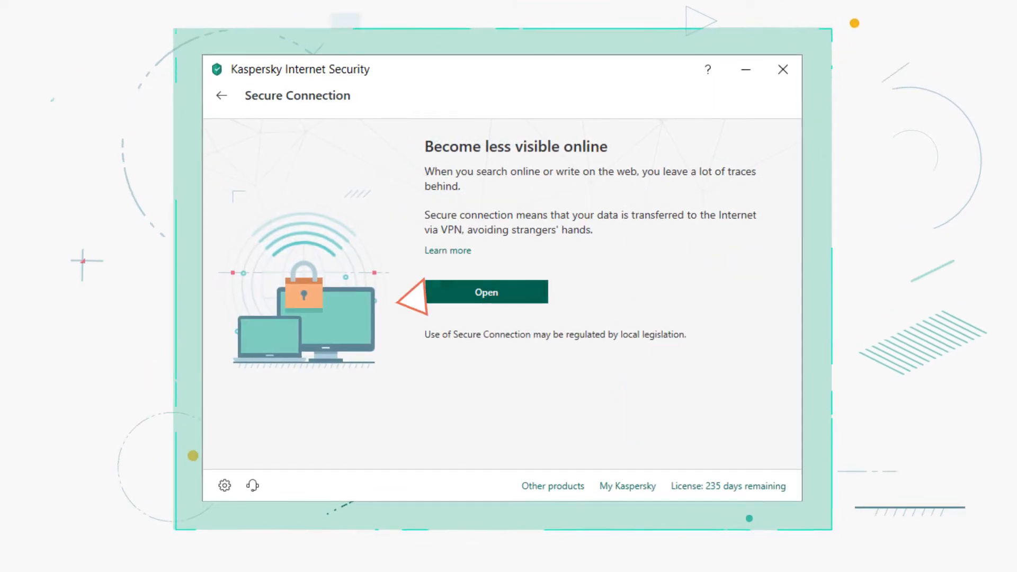
Launch Secure Connection, switch the VPN on (United Kingdom server), and open the Get more plan page
left_click(486, 293)
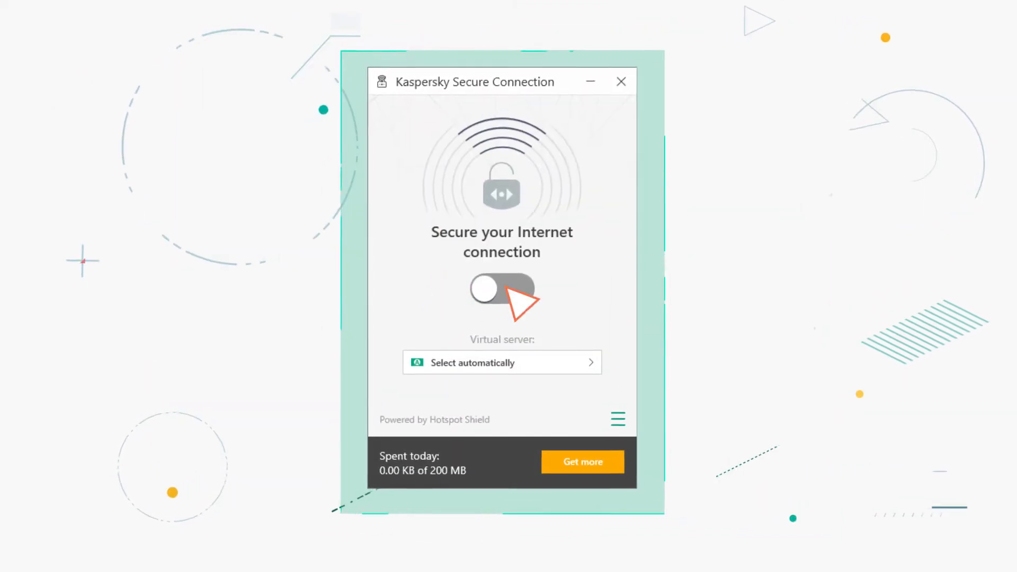
left_click(501, 288)
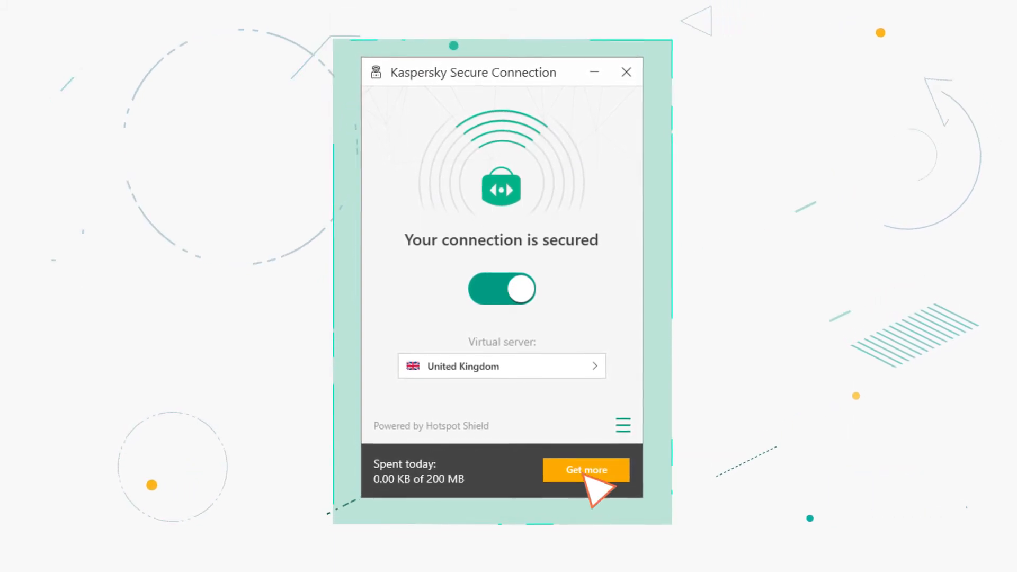
left_click(585, 470)
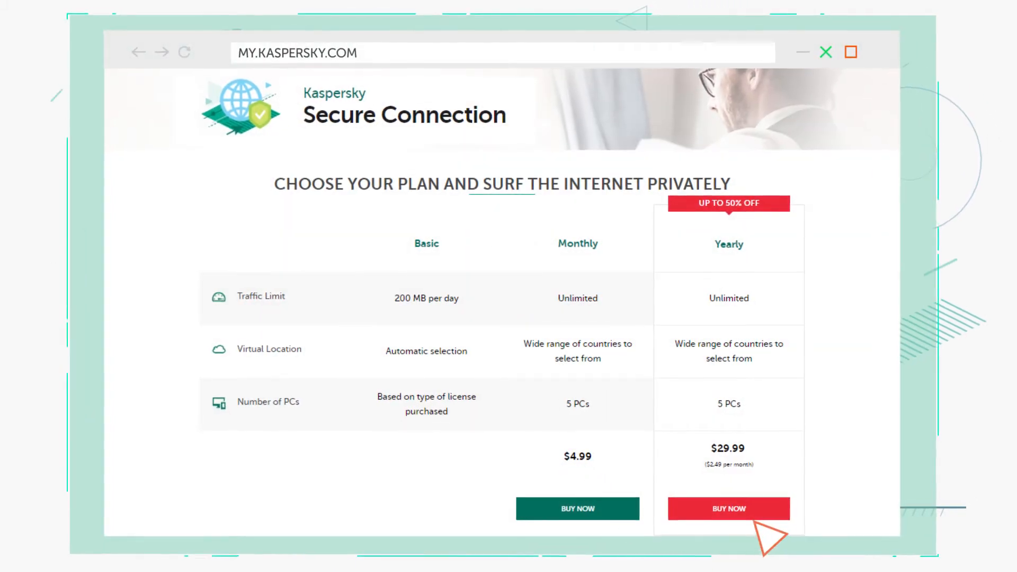